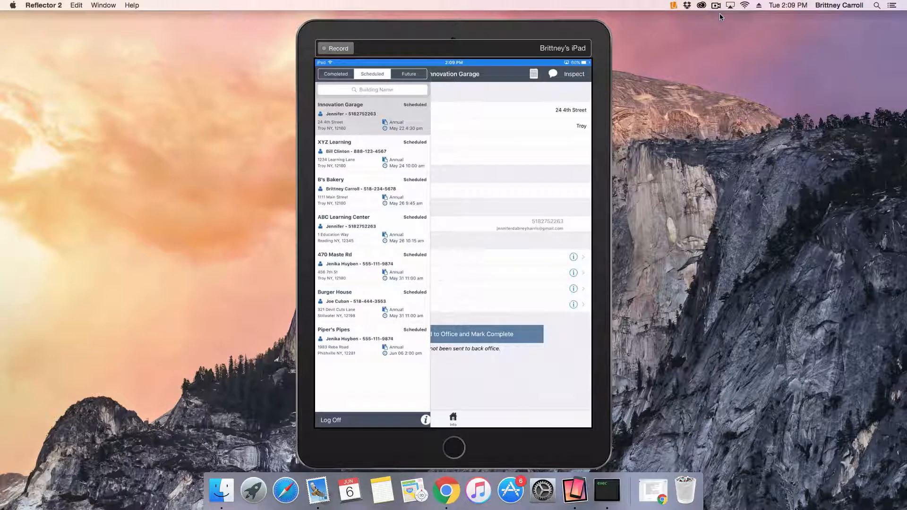
# Open the Piper's Pipes inspection and its empty Fire Extinguishers group
pyautogui.click(352, 330)
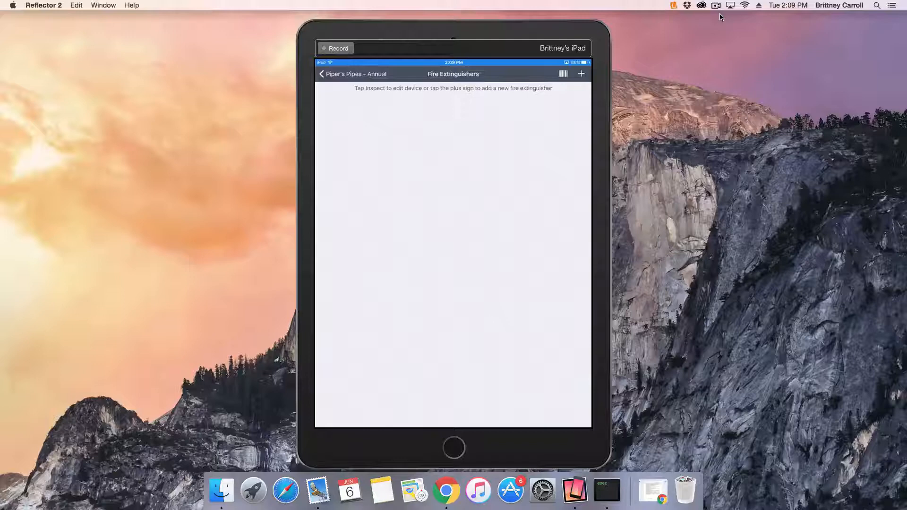
# Save a new Class A AFE extinguisher on the 1st floor, serviced 06/06/17, with note 'Add hydro'
pyautogui.click(580, 74)
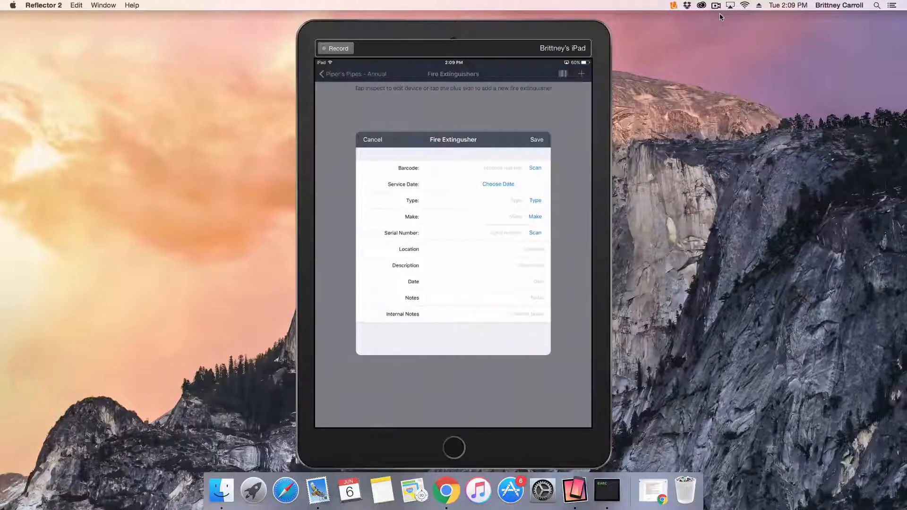
pyautogui.click(498, 184)
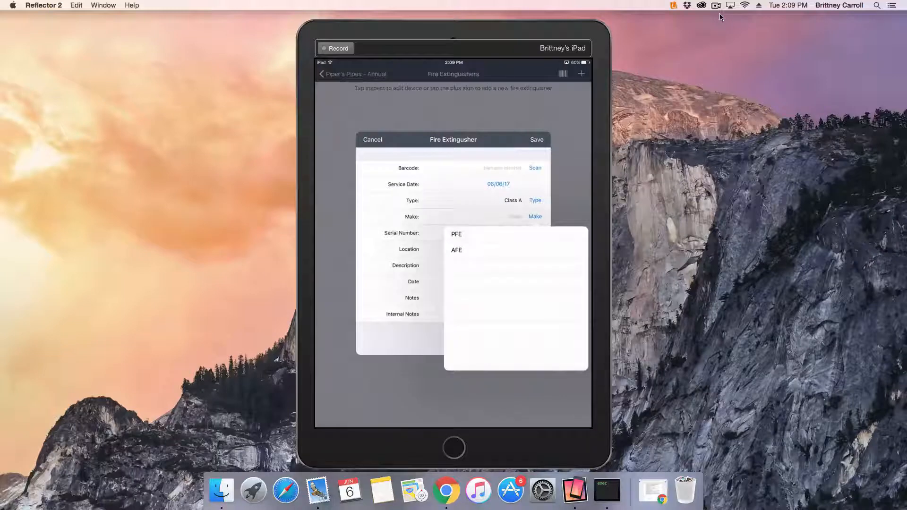
pyautogui.click(456, 249)
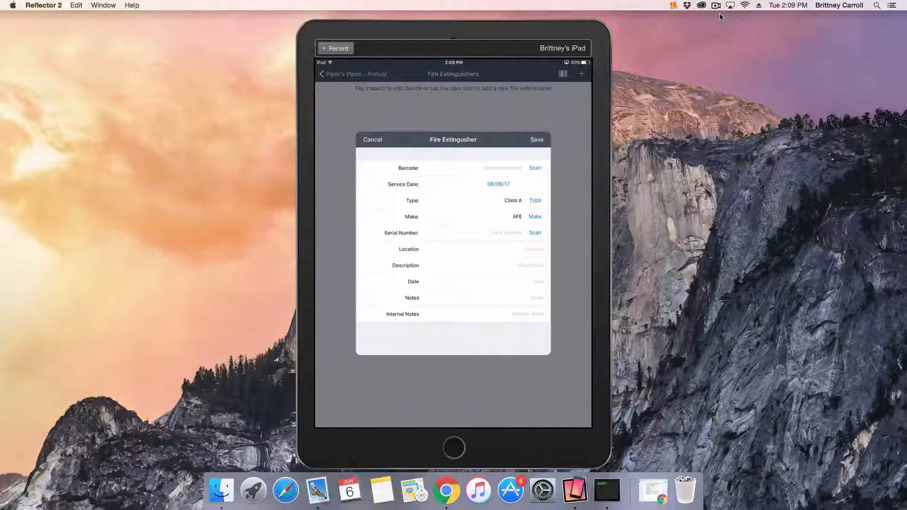
pyautogui.click(533, 249)
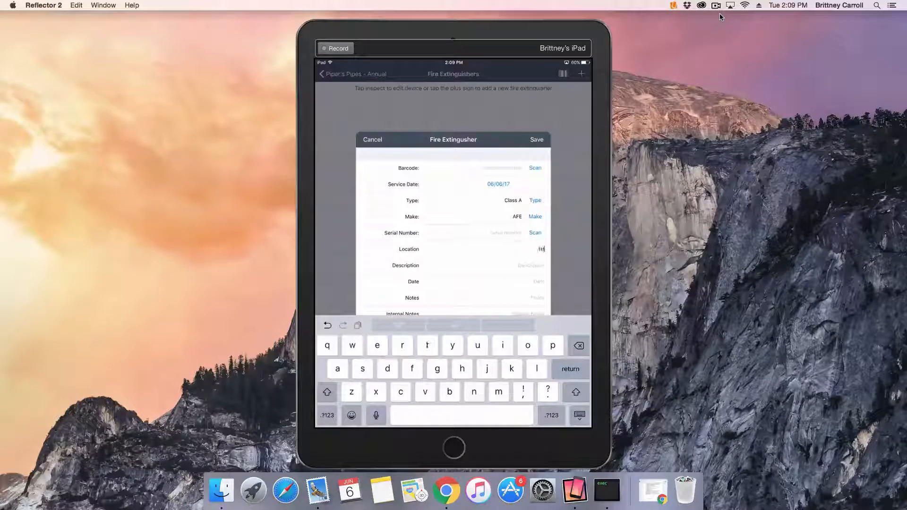
pyautogui.write('1st floor')
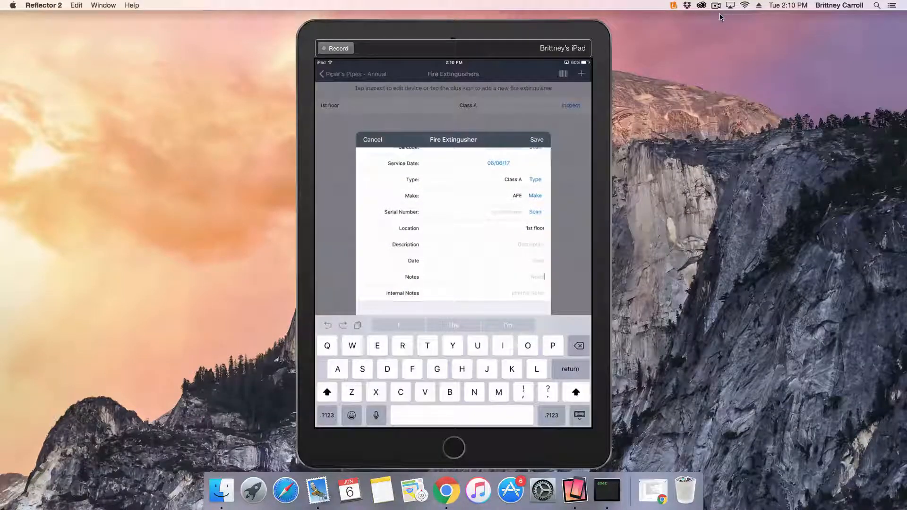
pyautogui.write('Add')
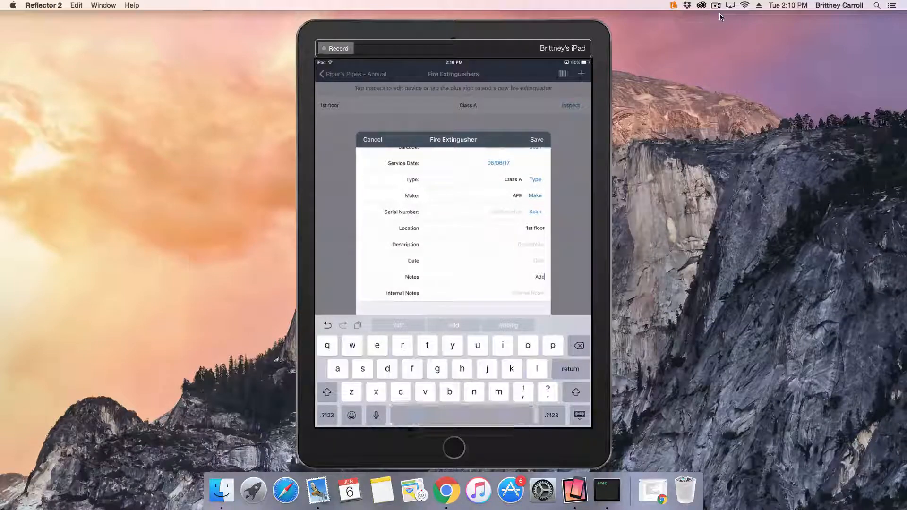
pyautogui.write('hydro')
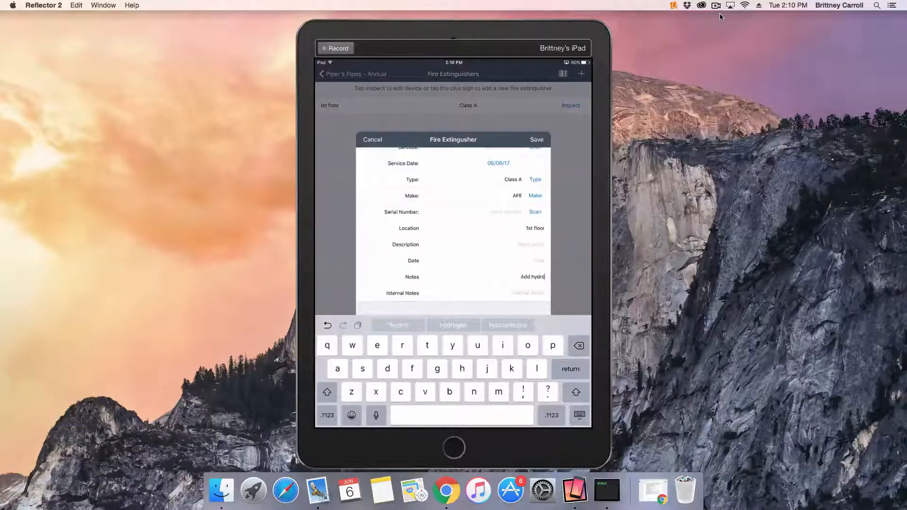
pyautogui.click(373, 140)
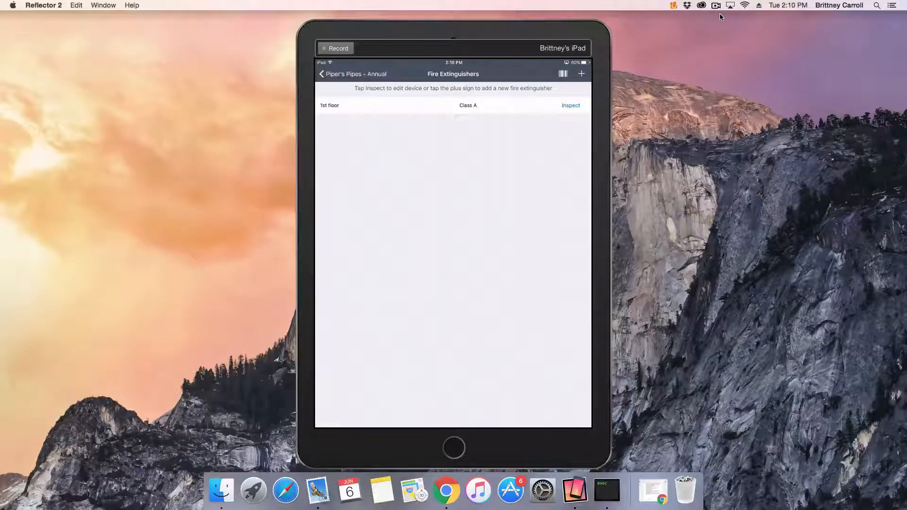
# Answer every checklist question Yes for the 1st floor extinguisher and save the inspection
pyautogui.click(571, 105)
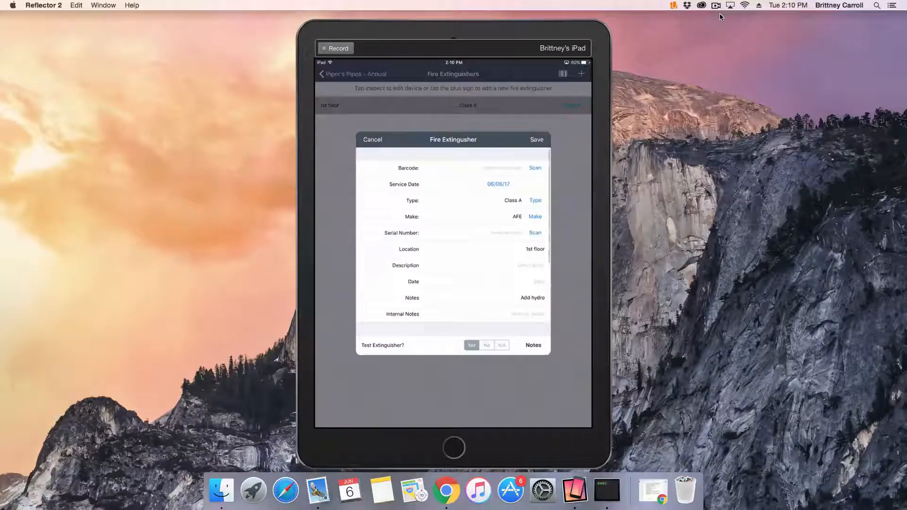
pyautogui.scroll(-3)
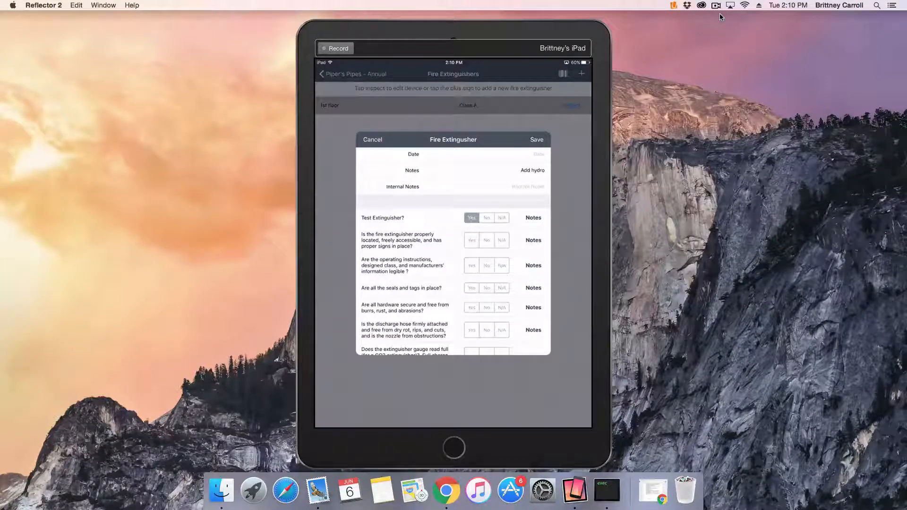
pyautogui.scroll(-3)
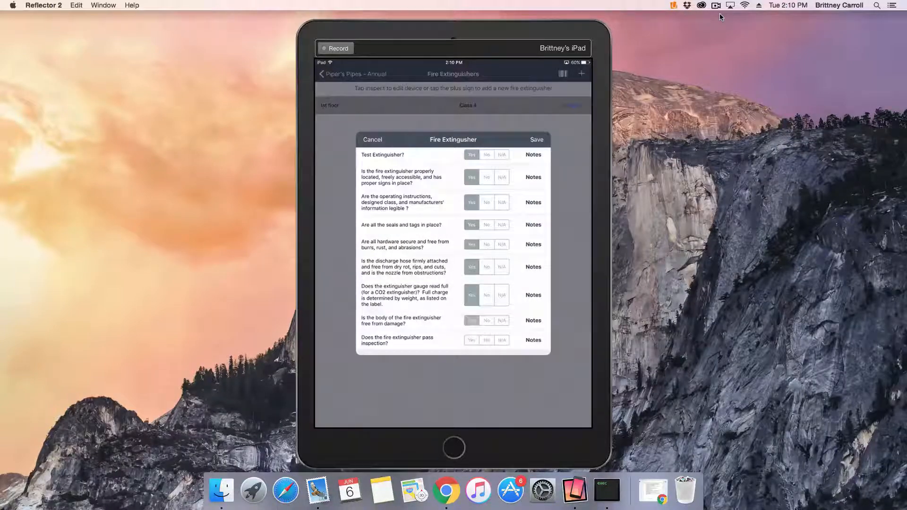
pyautogui.scroll(-3)
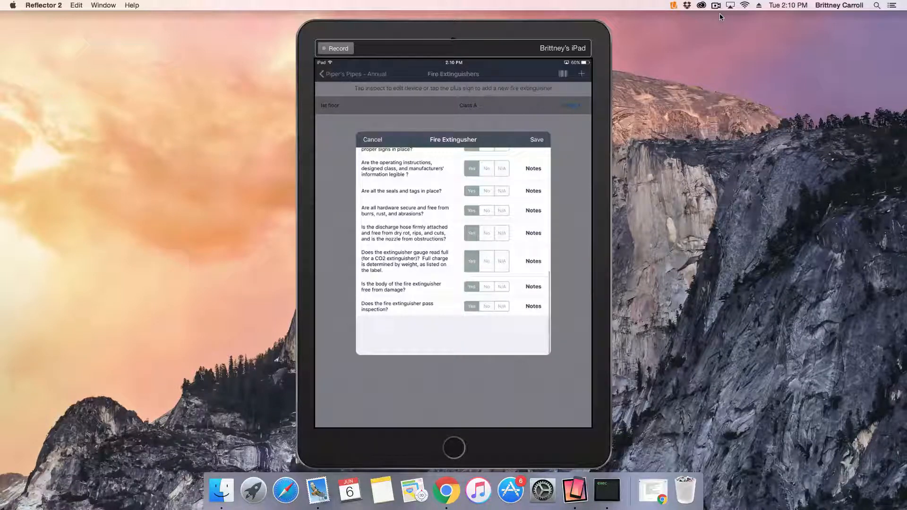
pyautogui.click(372, 140)
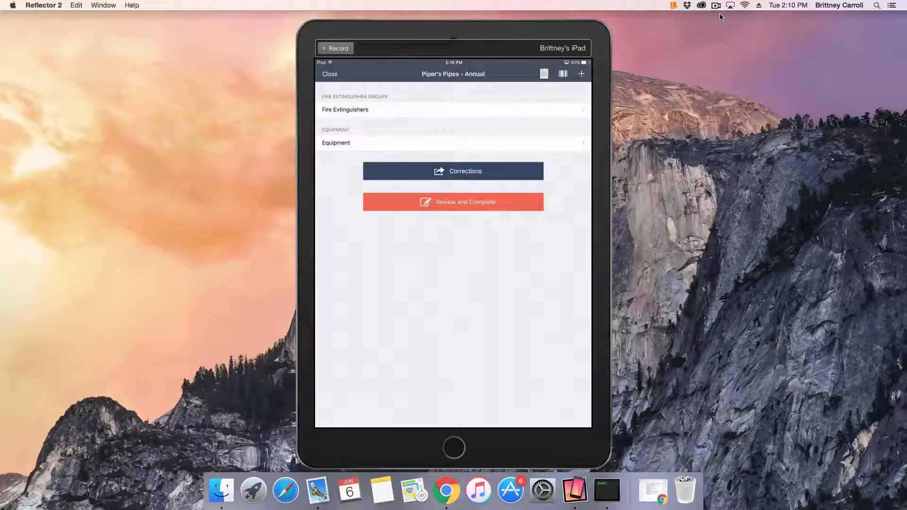
# Sign the completion report as technician and confirm the client signature
pyautogui.click(453, 201)
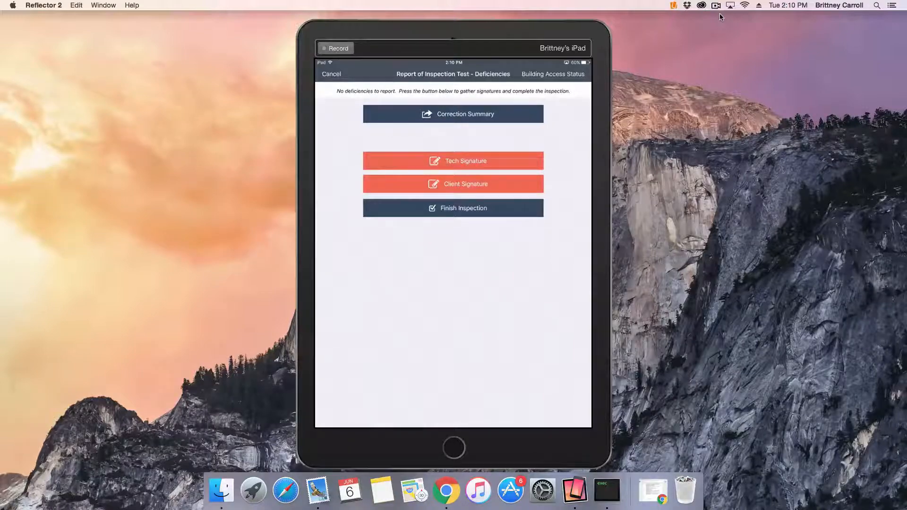
pyautogui.click(454, 160)
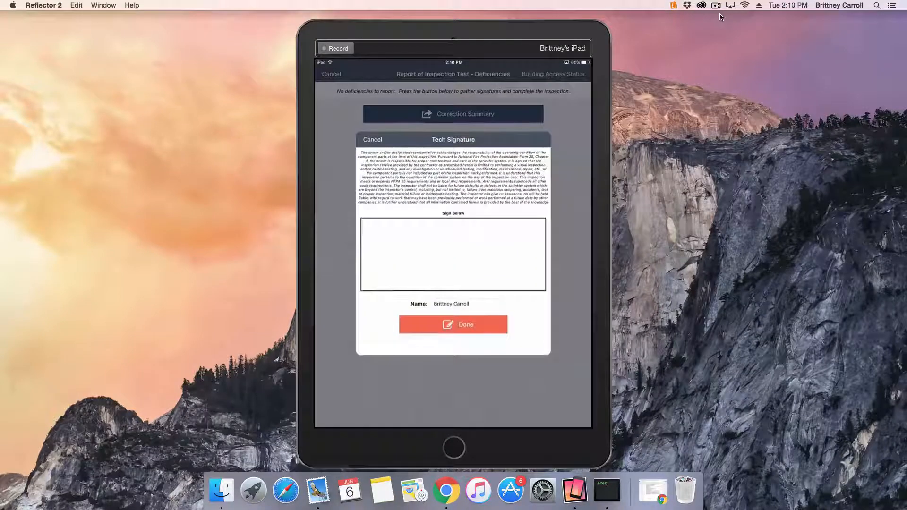
pyautogui.moveTo(411, 254); pyautogui.dragTo(480, 260)
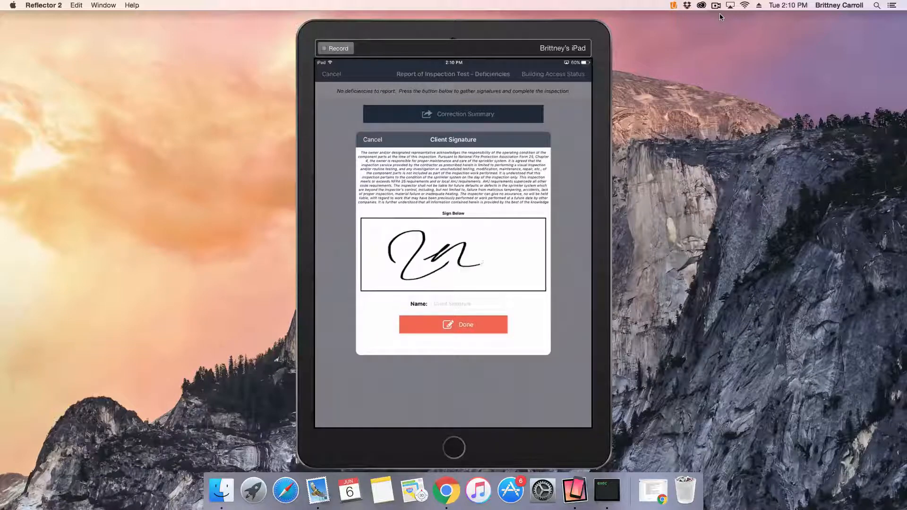
pyautogui.click(466, 304)
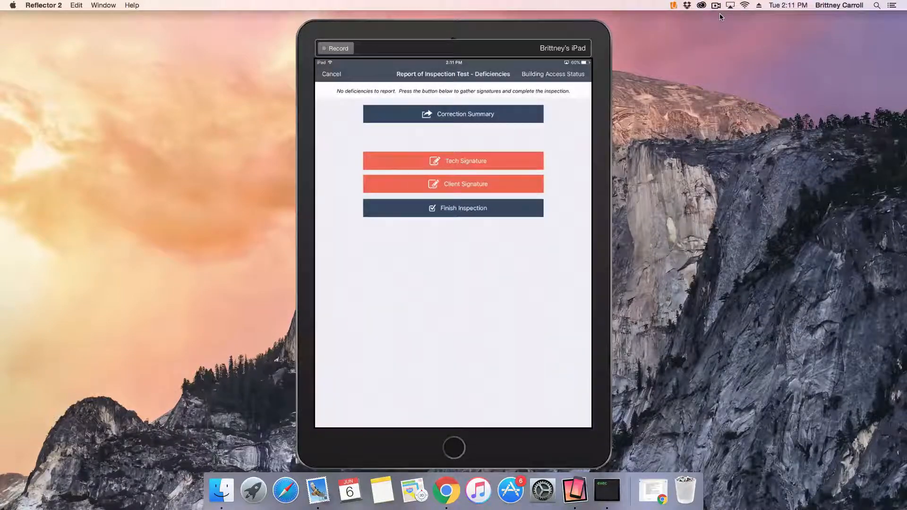
# Finish the inspection, confirm, then send it to the office and mark complete
pyautogui.click(452, 208)
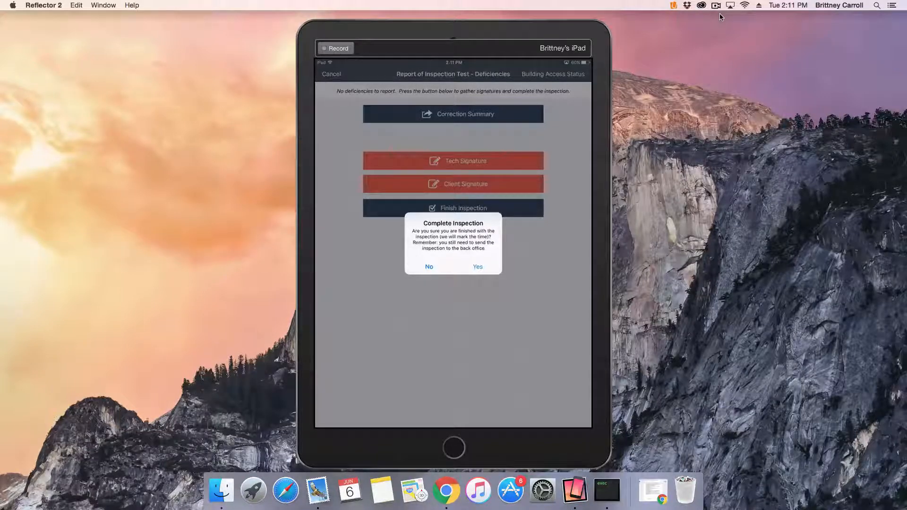
pyautogui.click(477, 267)
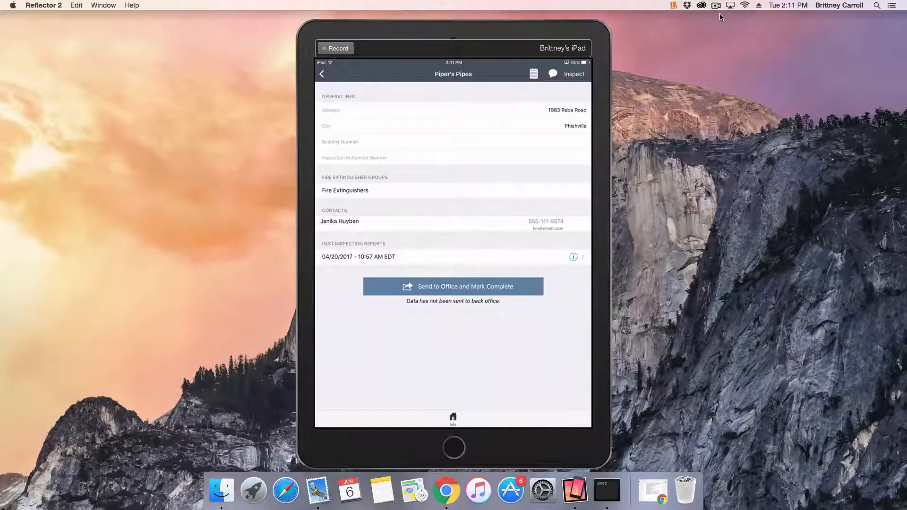
pyautogui.click(454, 286)
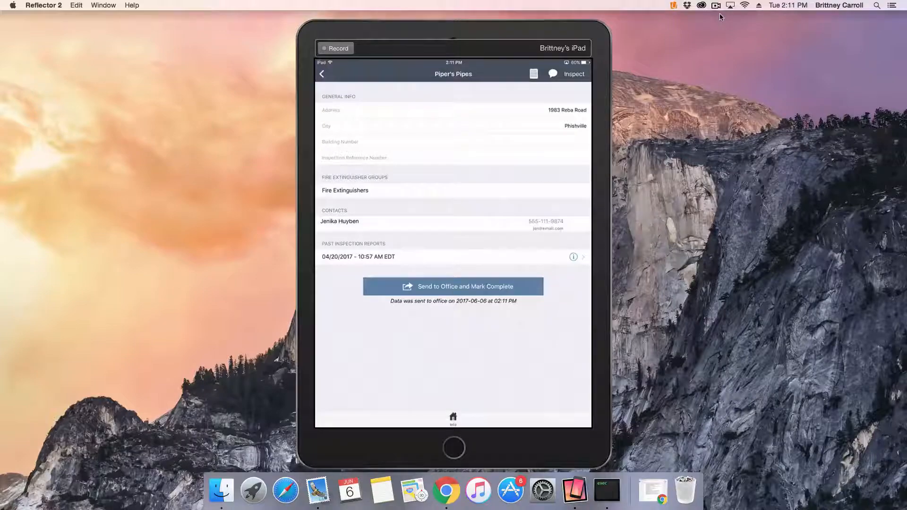